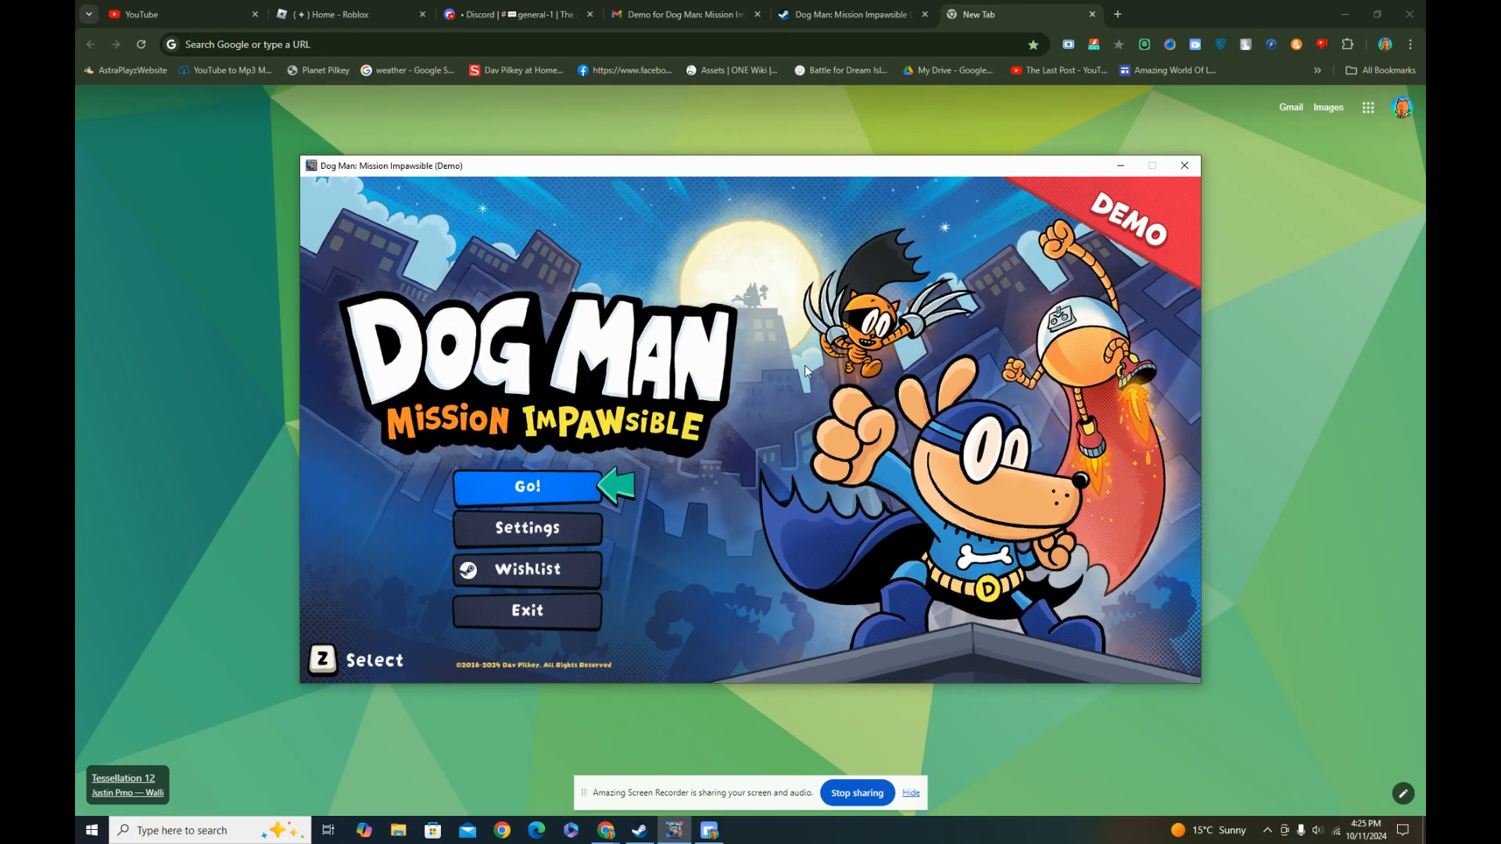
Press Go! on the title screen to begin the underground tunnel level
{"action": "left_click", "coordinate": [527, 487]}
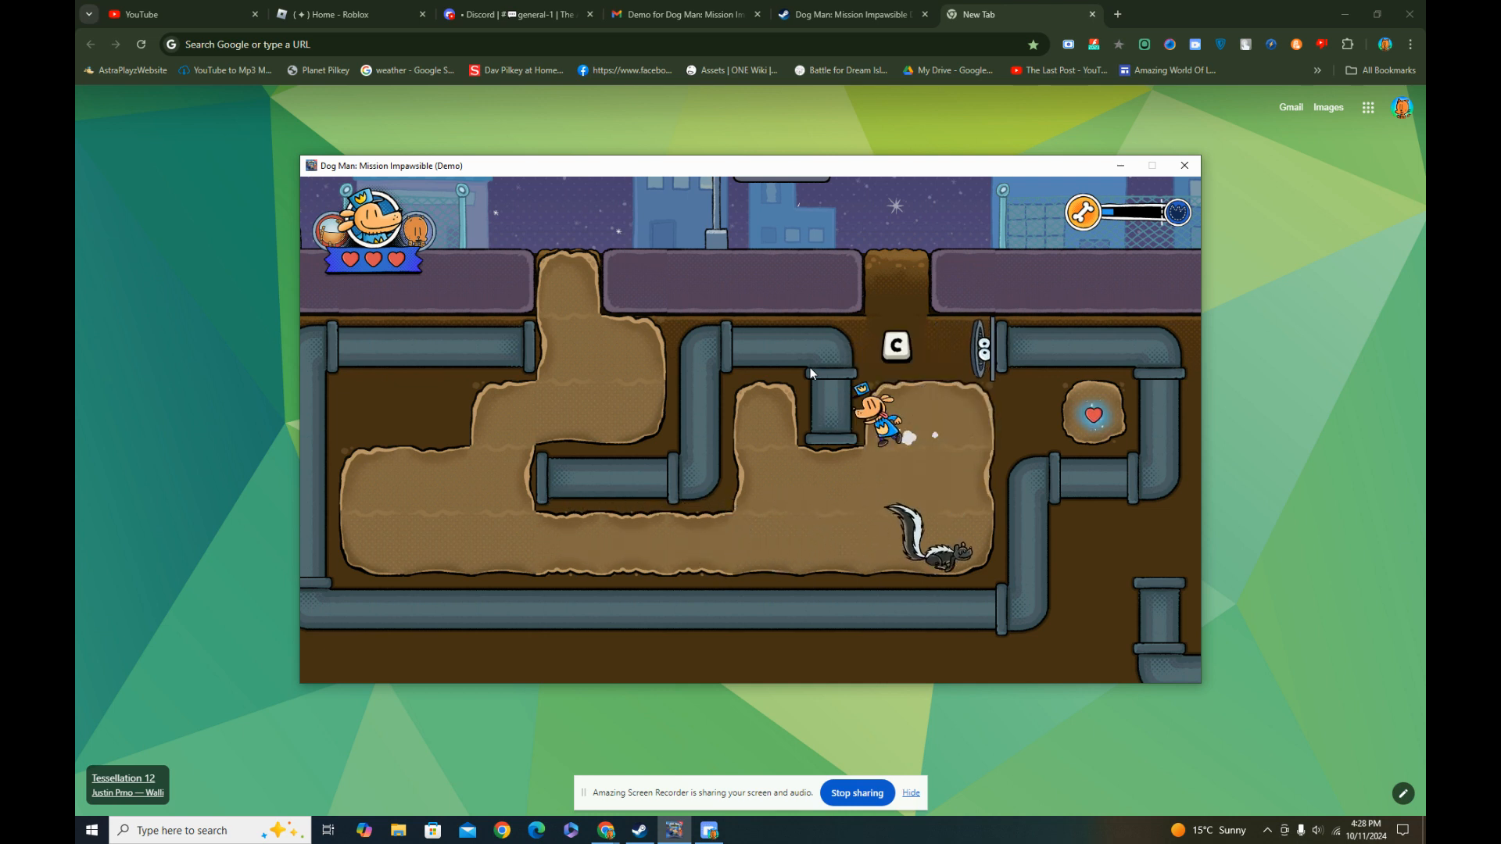
Move Dog Man right through the dirt tunnels between the pipes
{"action": "key", "text": "Right"}
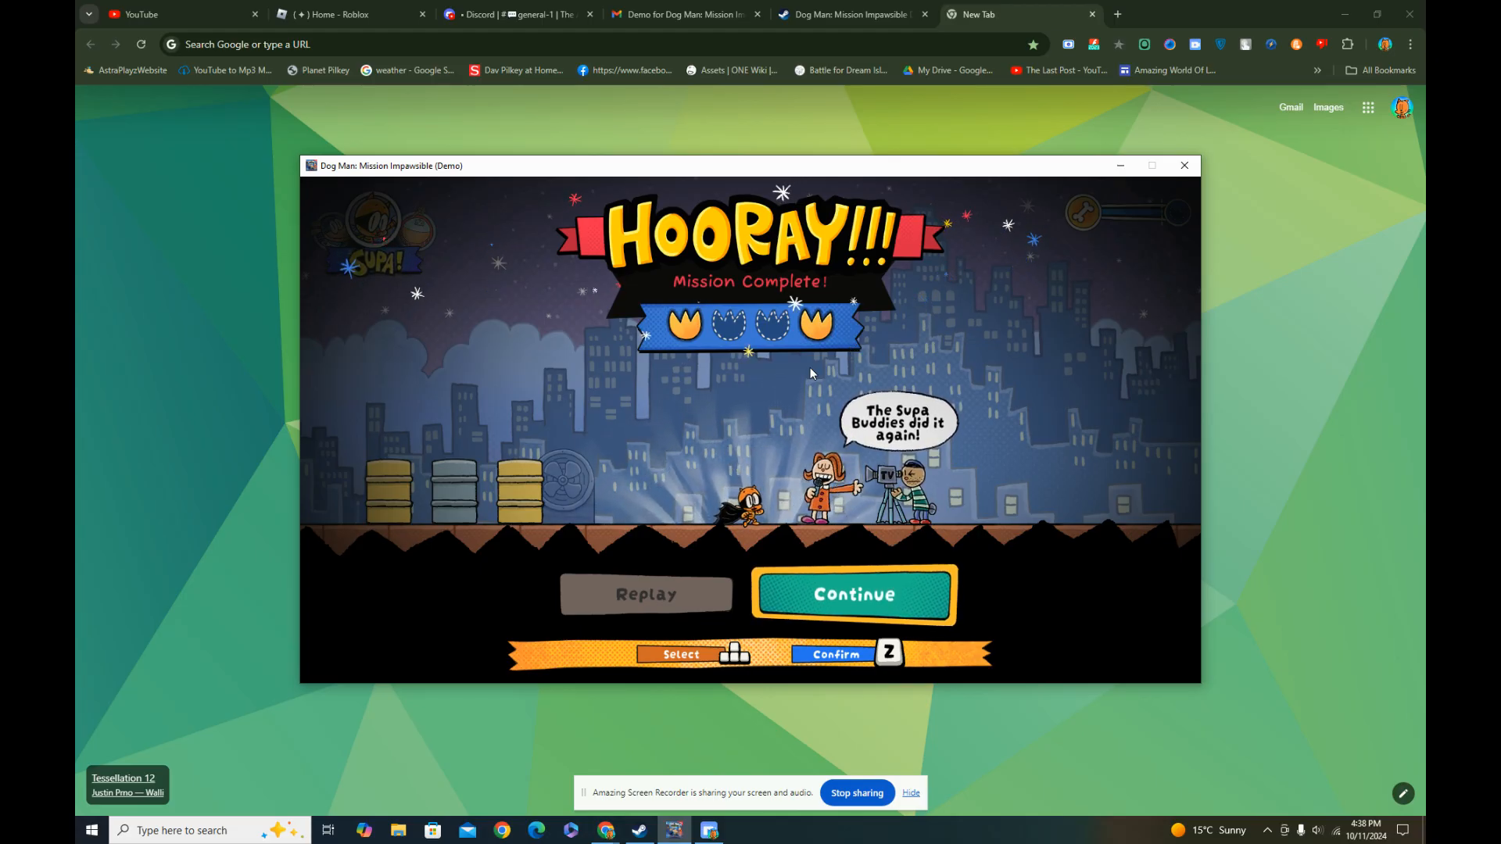
Leave the Mission Complete results screen and return to the title screen
{"action": "left_click", "coordinate": [852, 594]}
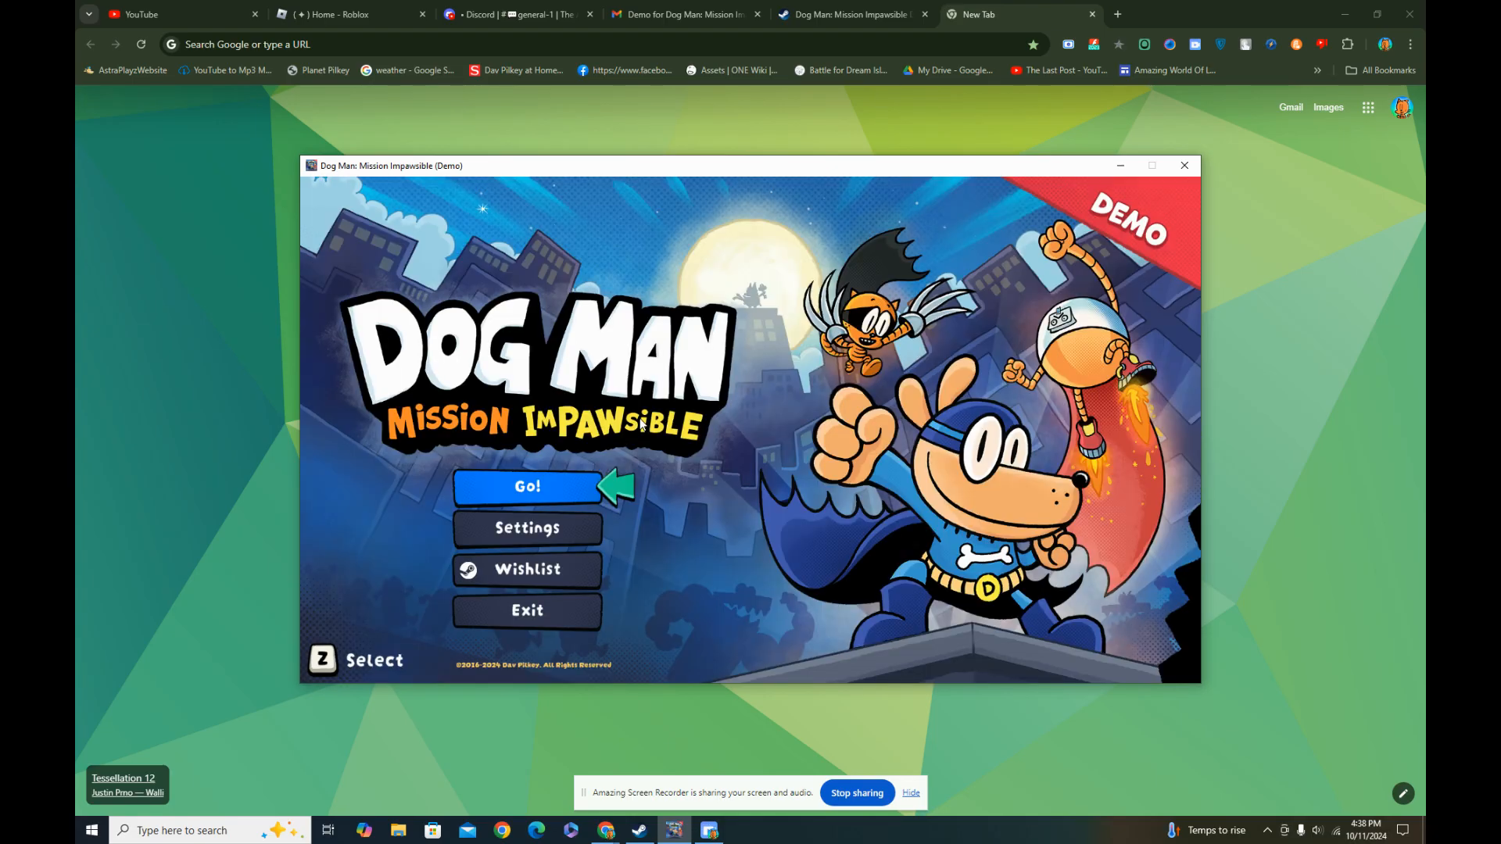
Select Go! on the title screen to reach the Missions map at 2/8 crowns
{"action": "key", "text": "Down"}
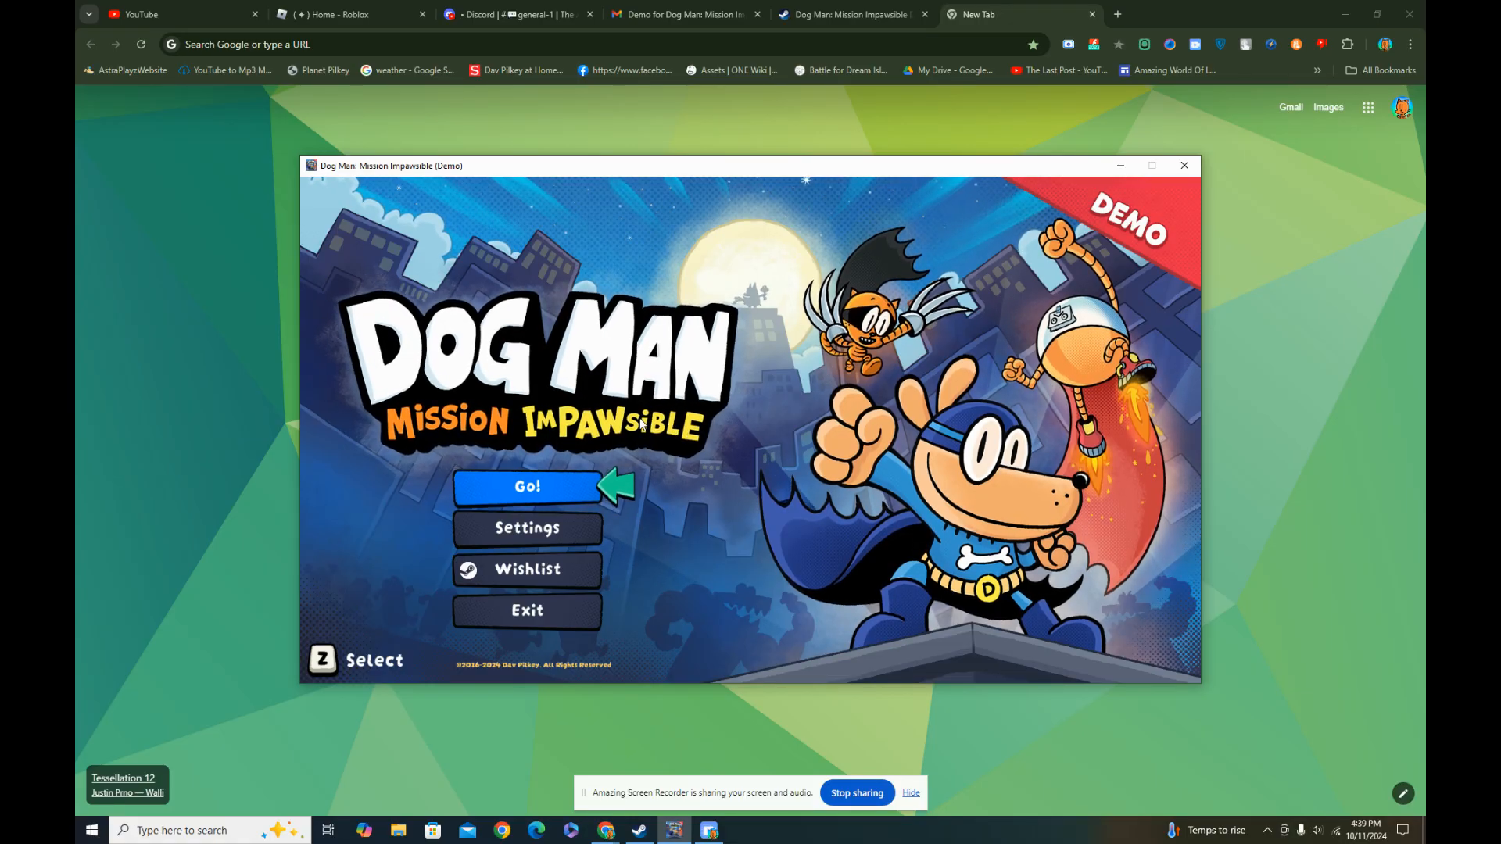
{"action": "left_click", "coordinate": [528, 487]}
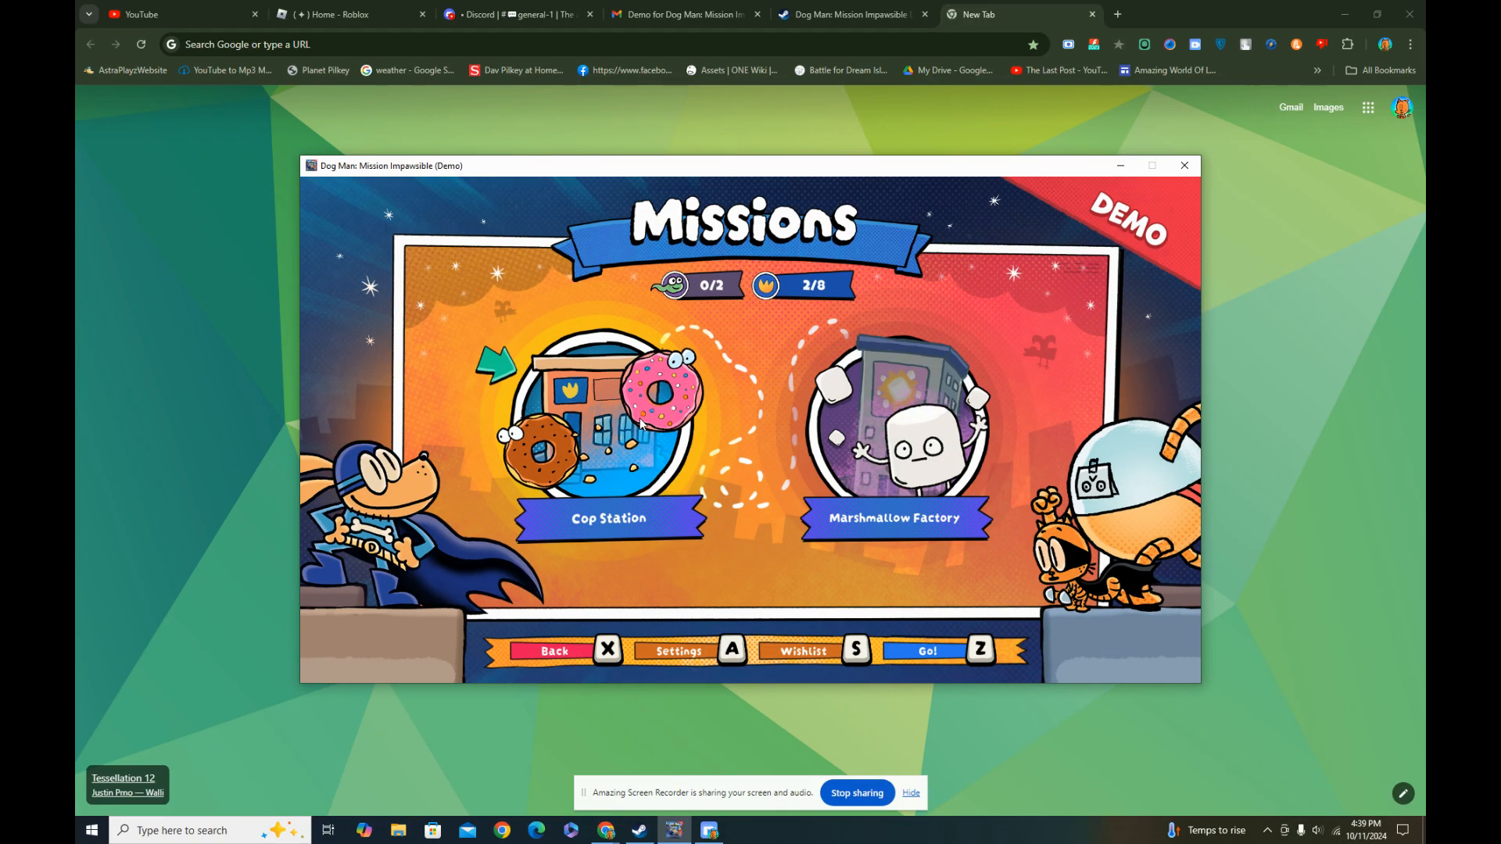